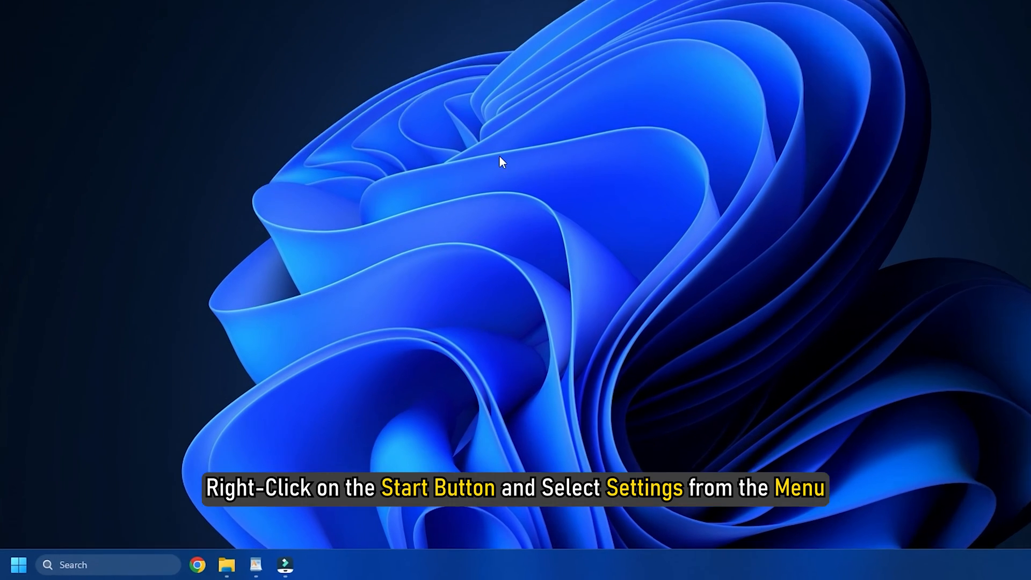
Step: Open Windows Settings from the Start button's right-click quick-link menu
{"action": "right_click", "coordinate": [20, 564]}
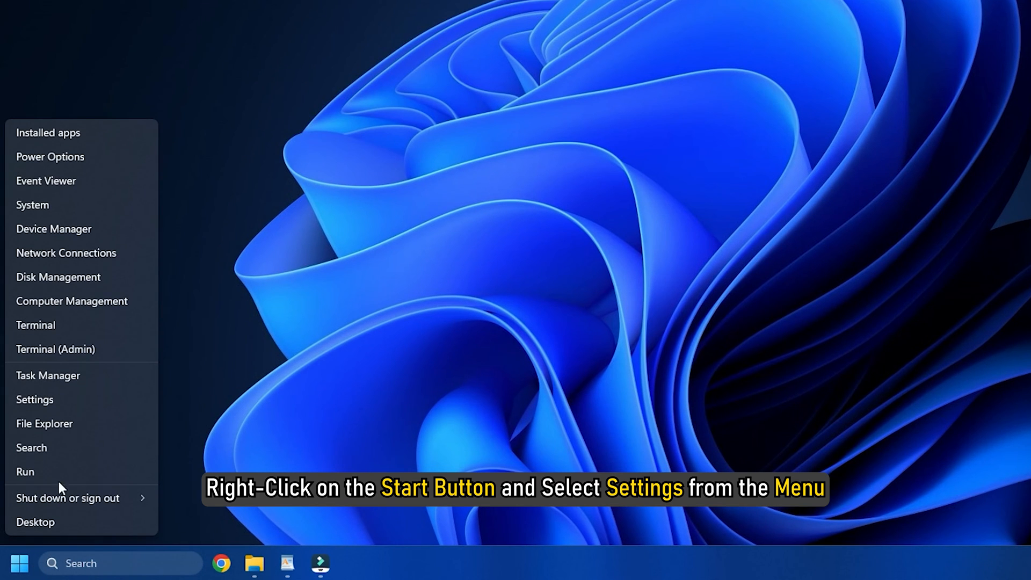
{"action": "left_click", "coordinate": [35, 400]}
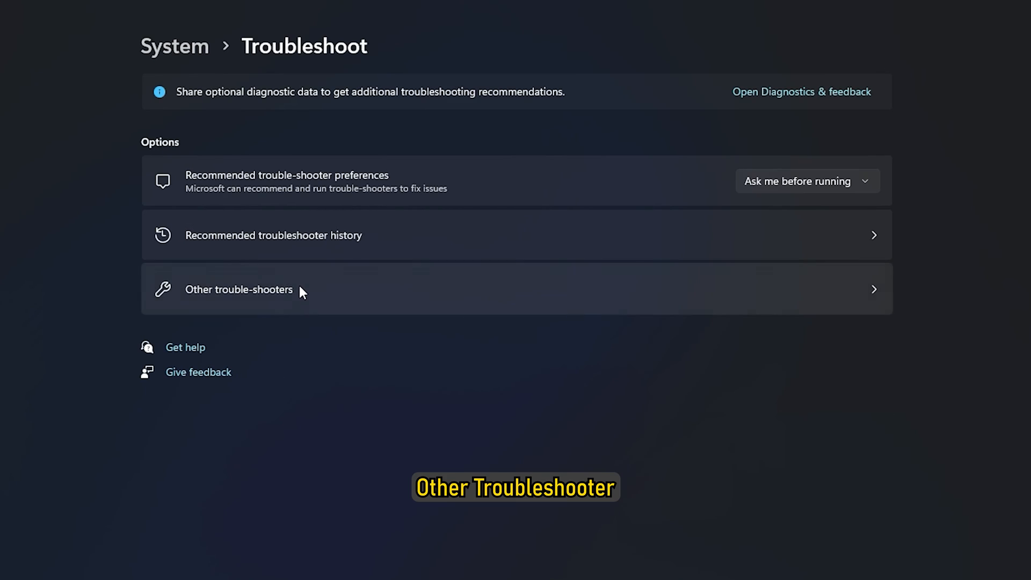
Step: Run the Network Adapter troubleshooter on all network adapters and close its results
{"action": "left_click", "coordinate": [250, 289]}
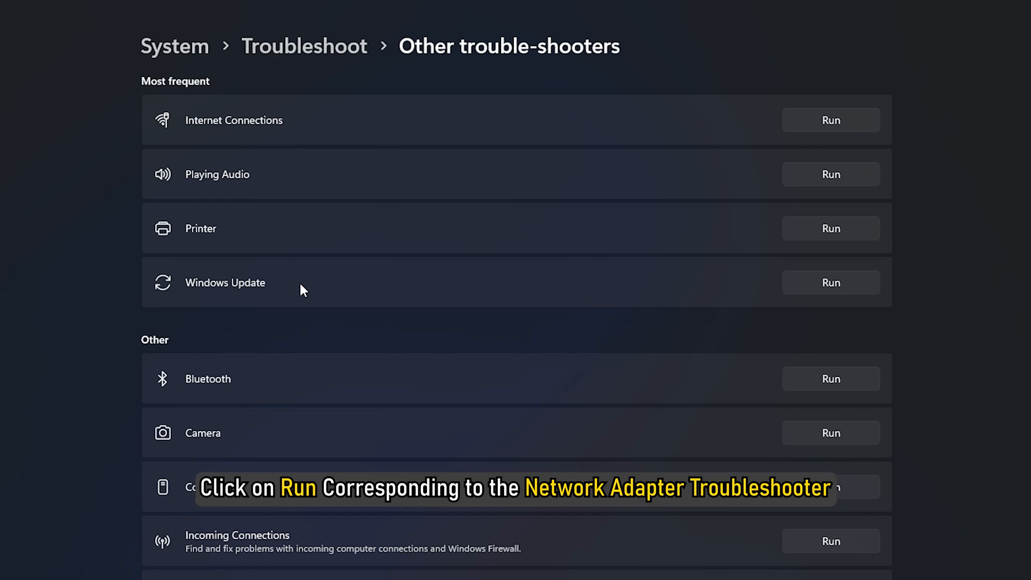
{"action": "scroll", "scroll_direction": "down", "scroll_amount": 3}
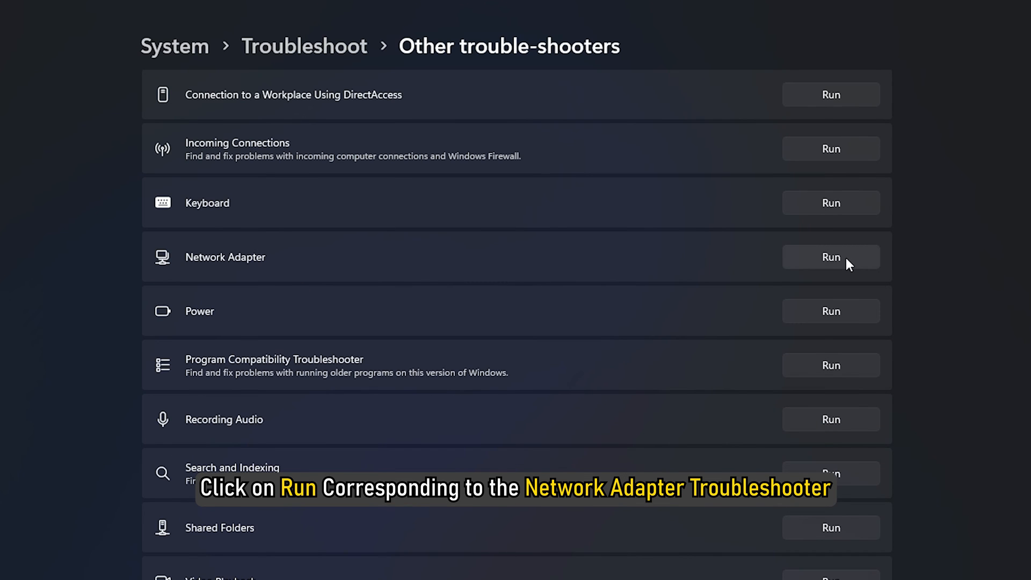
{"action": "left_click", "coordinate": [830, 257]}
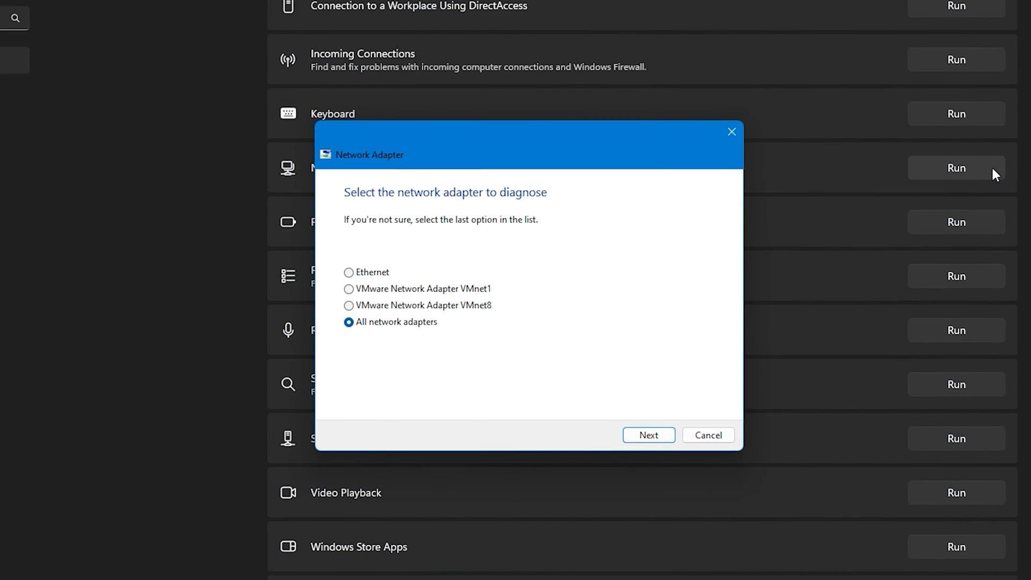
{"action": "left_click", "coordinate": [648, 435]}
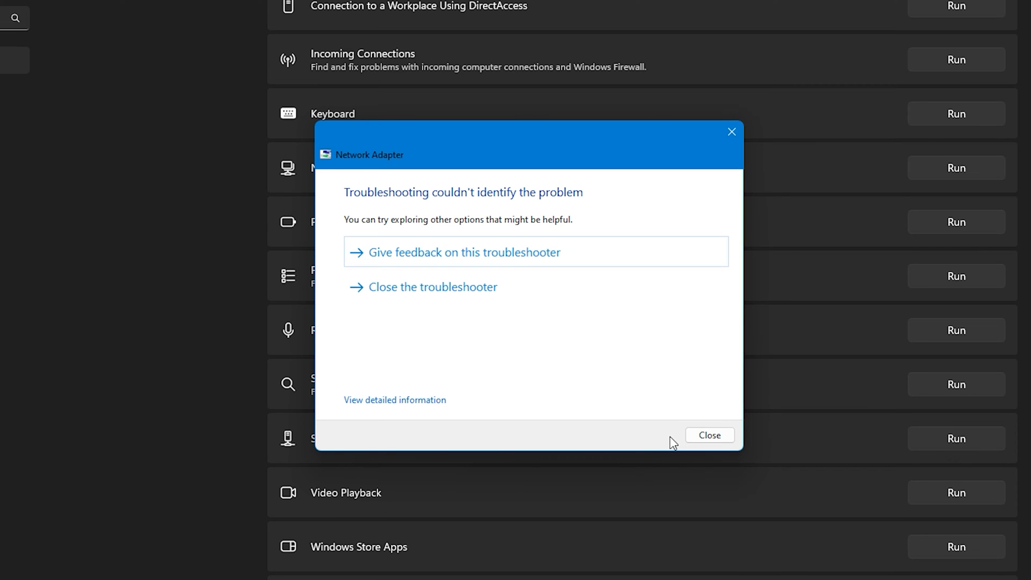
{"action": "left_click", "coordinate": [710, 435]}
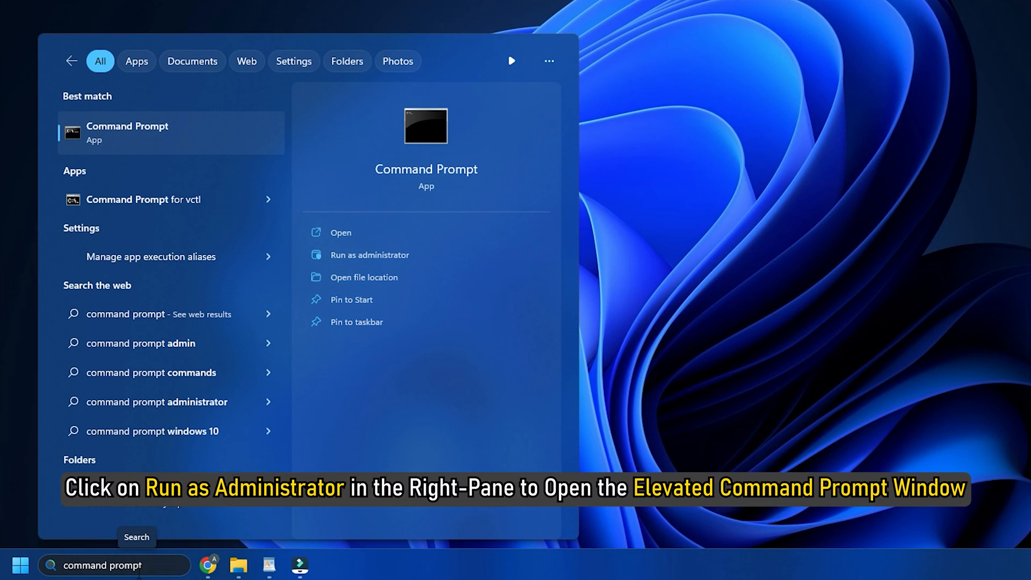
{"action": "mouse_move", "coordinate": [415, 268]}
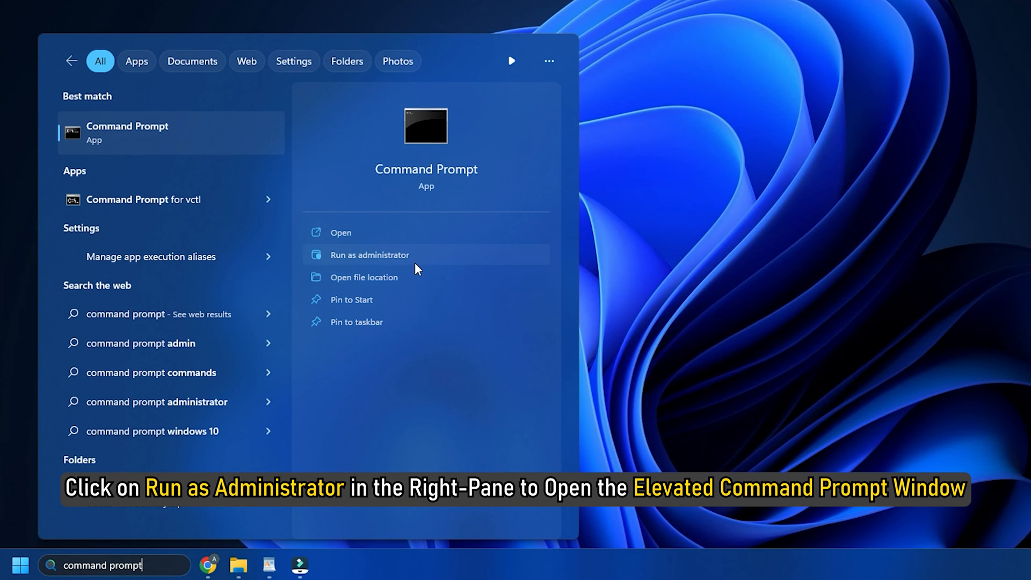
Step: Launch Command Prompt as administrator from the search results
{"action": "left_click", "coordinate": [370, 255]}
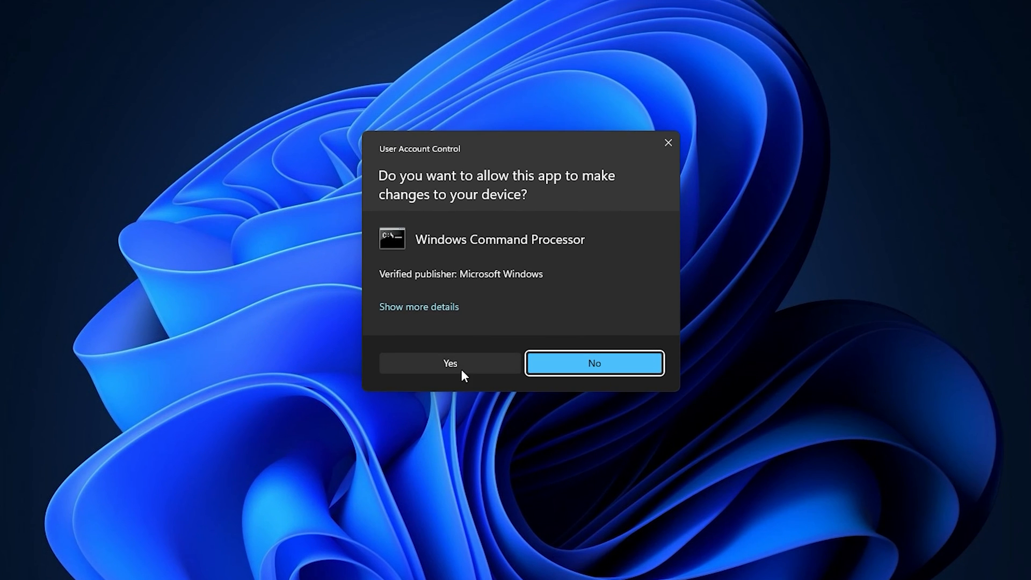
Step: Approve UAC, run 'netsh winsock reset catalog', then close the elevated Command Prompt
{"action": "left_click", "coordinate": [450, 363]}
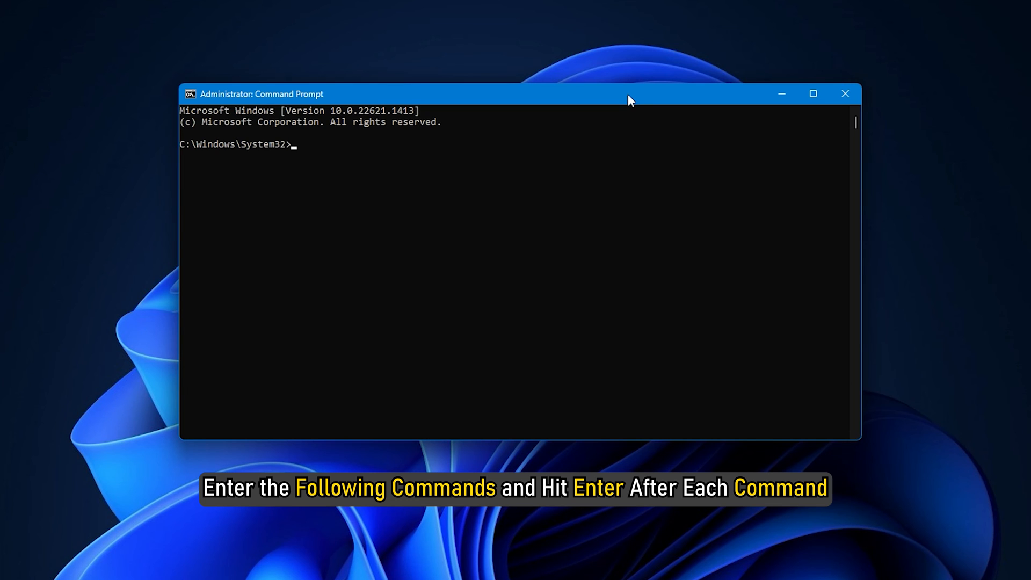
{"action": "type", "text": "netsh winsock reset"}
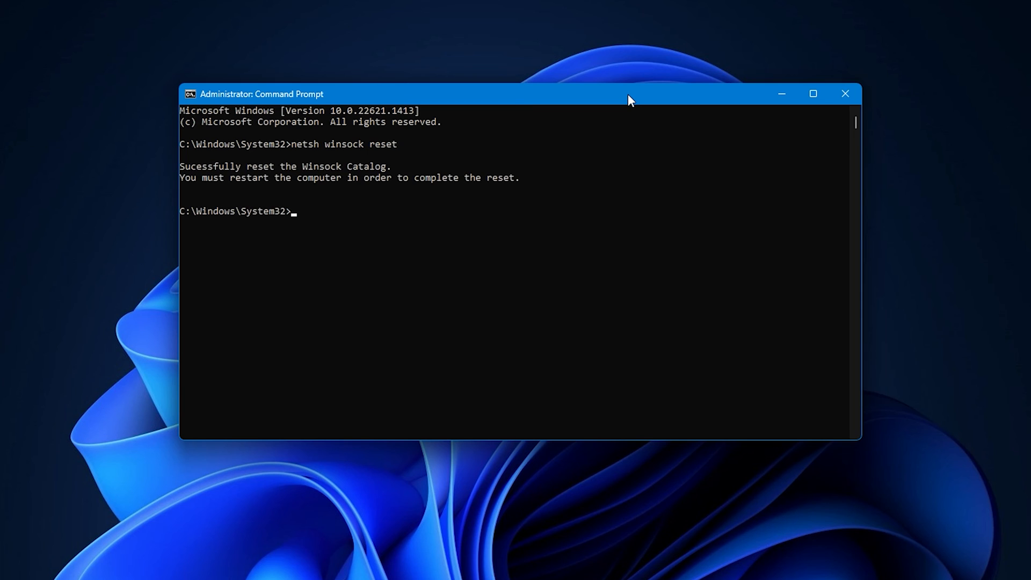
{"action": "type", "text": "netsh winsock reset catalo"}
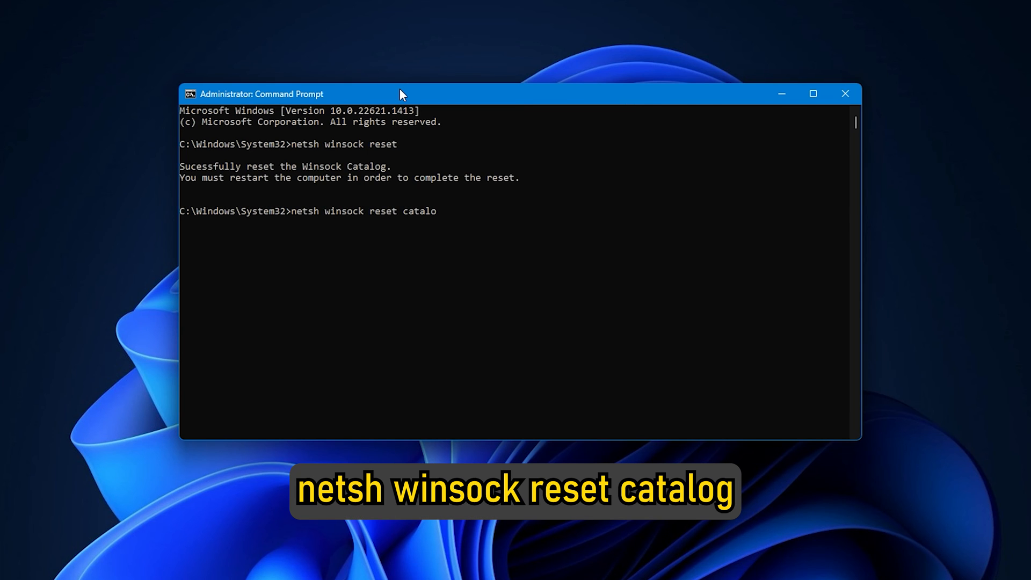
{"action": "key", "text": "Enter"}
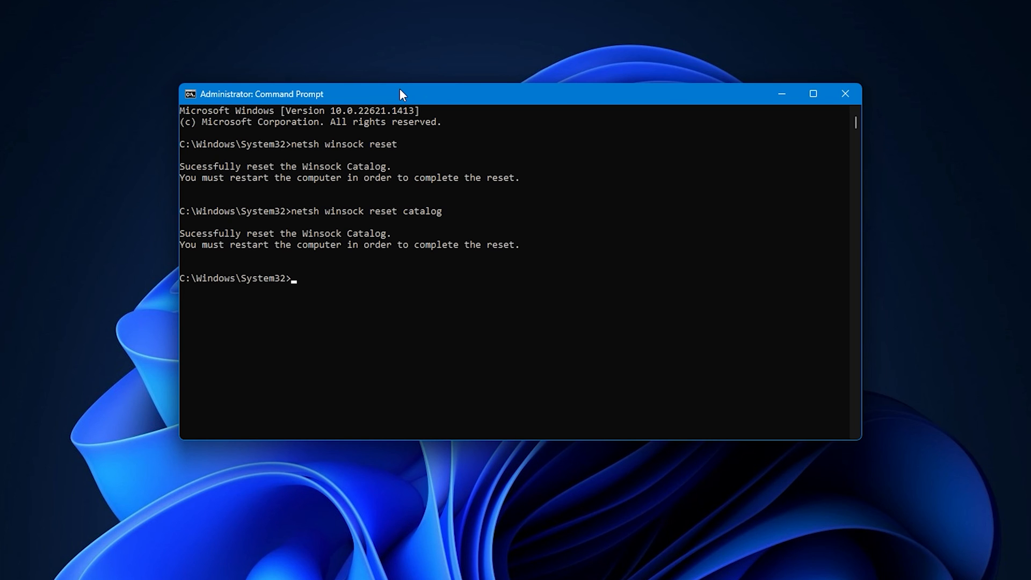
{"action": "left_click", "coordinate": [845, 93]}
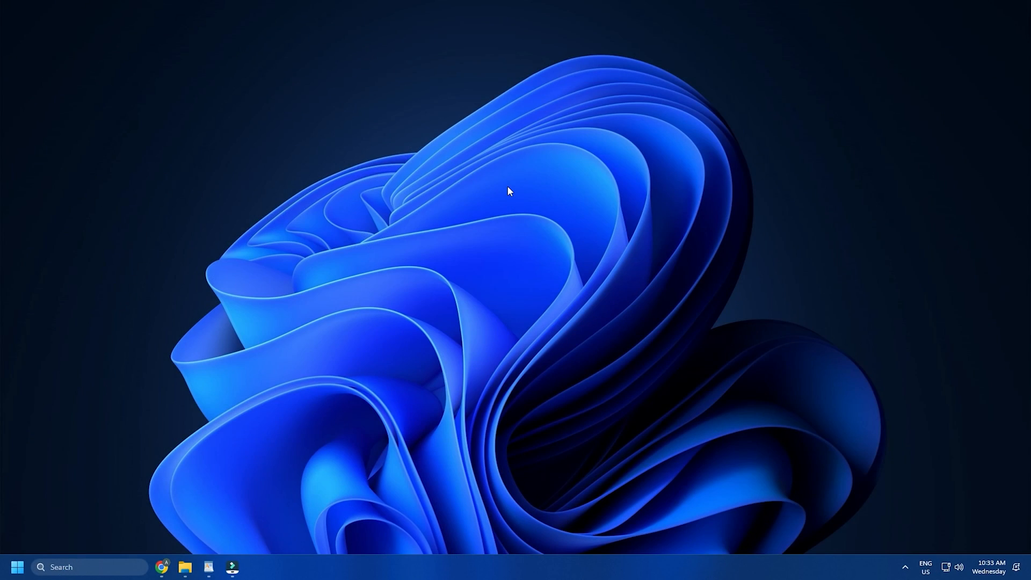